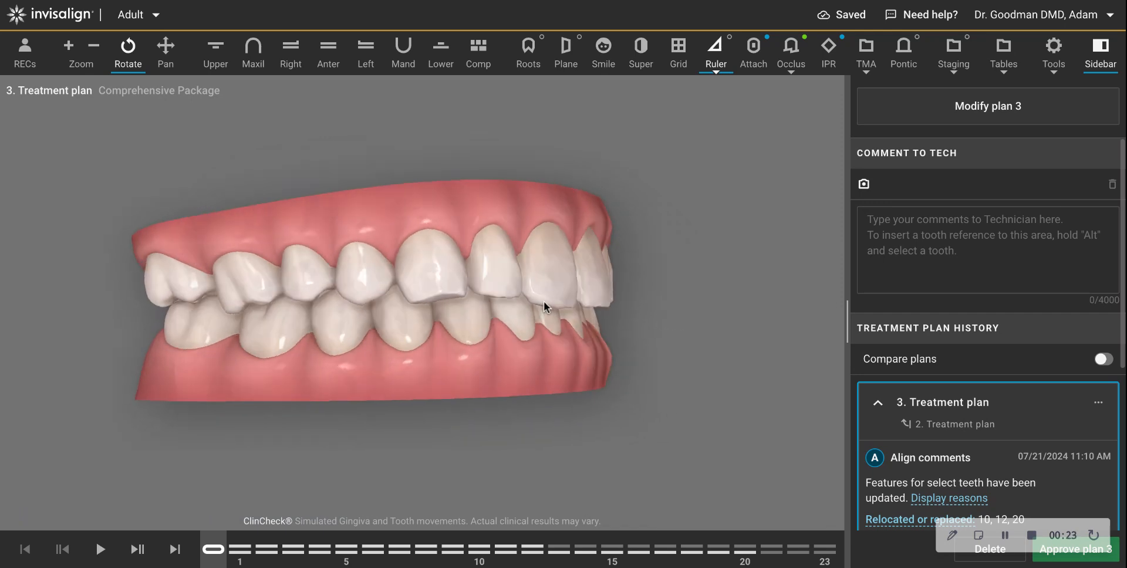
Step: Inspect the lower arch front teeth and the upper teeth from below
{"action": "left_click_drag", "start_coordinate": [544, 307], "coordinate": [324, 317]}
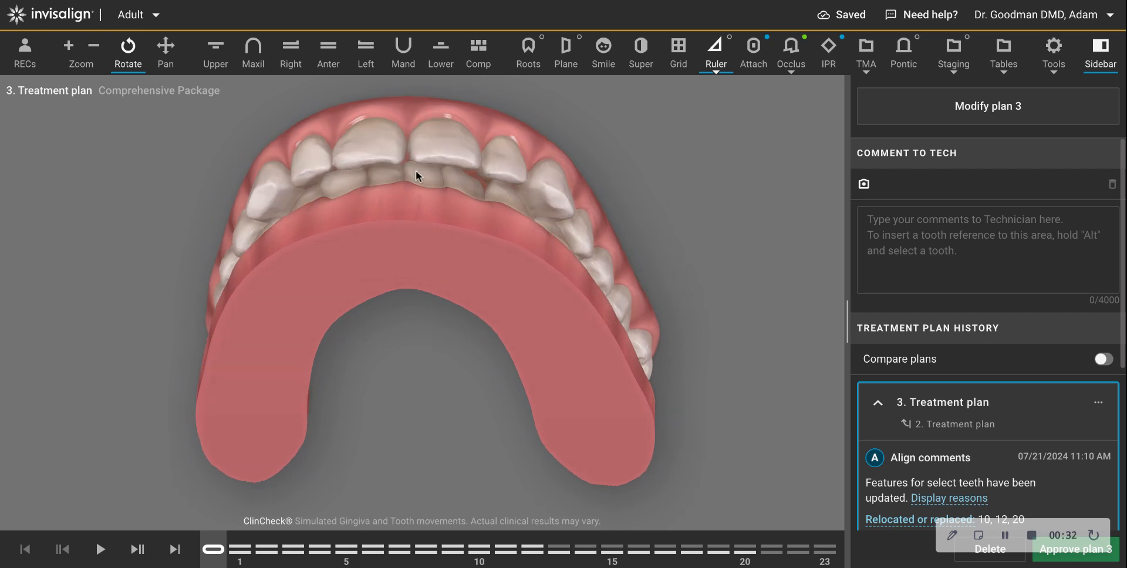
{"action": "left_click", "coordinate": [441, 54]}
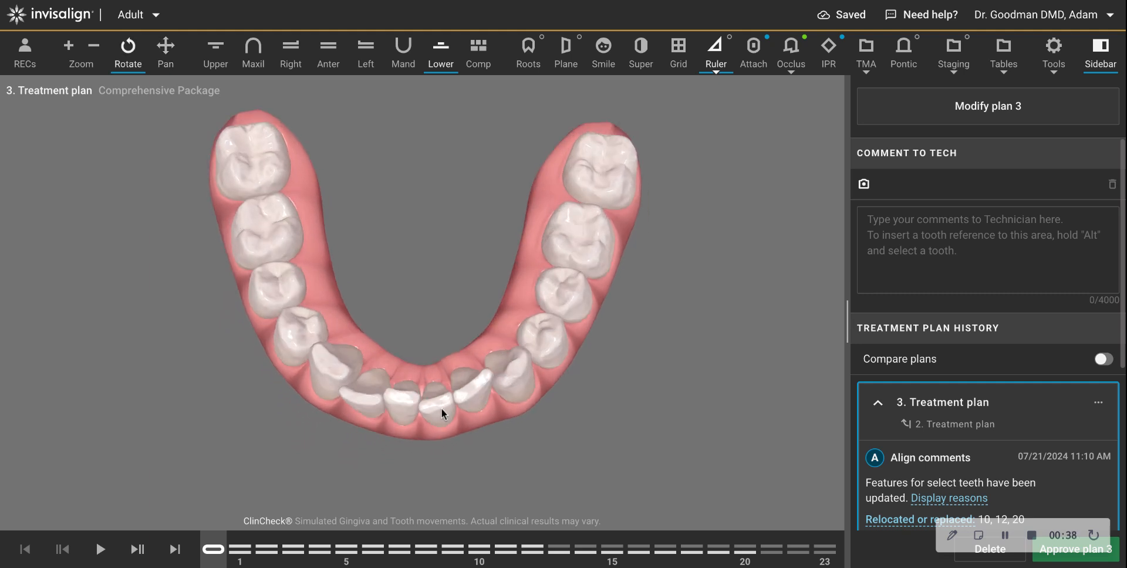
{"action": "left_click_drag", "start_coordinate": [443, 414], "coordinate": [460, 287]}
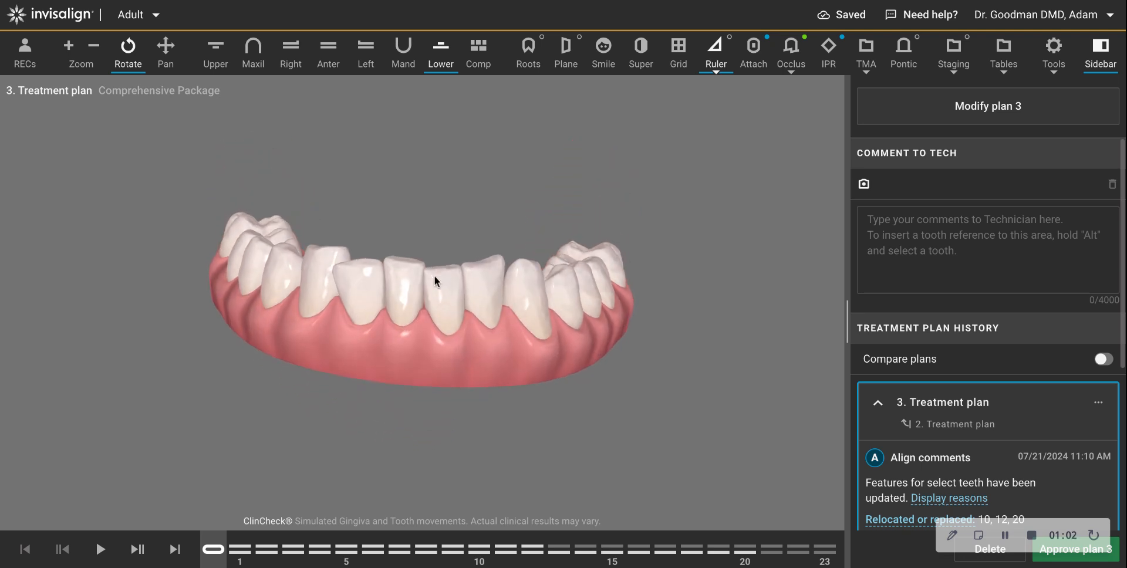
{"action": "left_click_drag", "start_coordinate": [434, 282], "coordinate": [495, 266]}
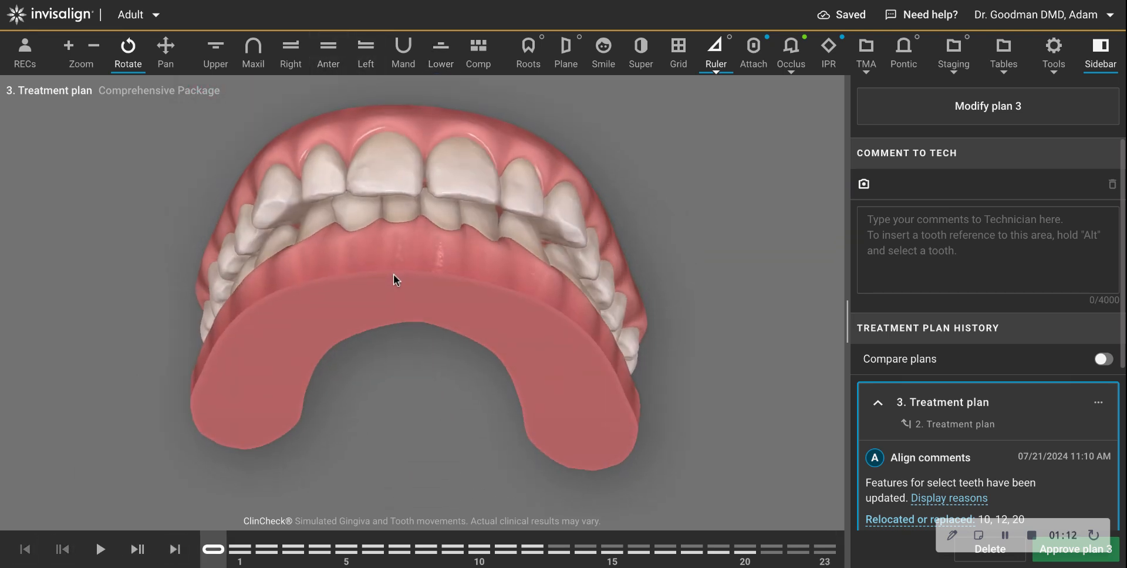
{"action": "left_click_drag", "start_coordinate": [393, 279], "coordinate": [425, 142]}
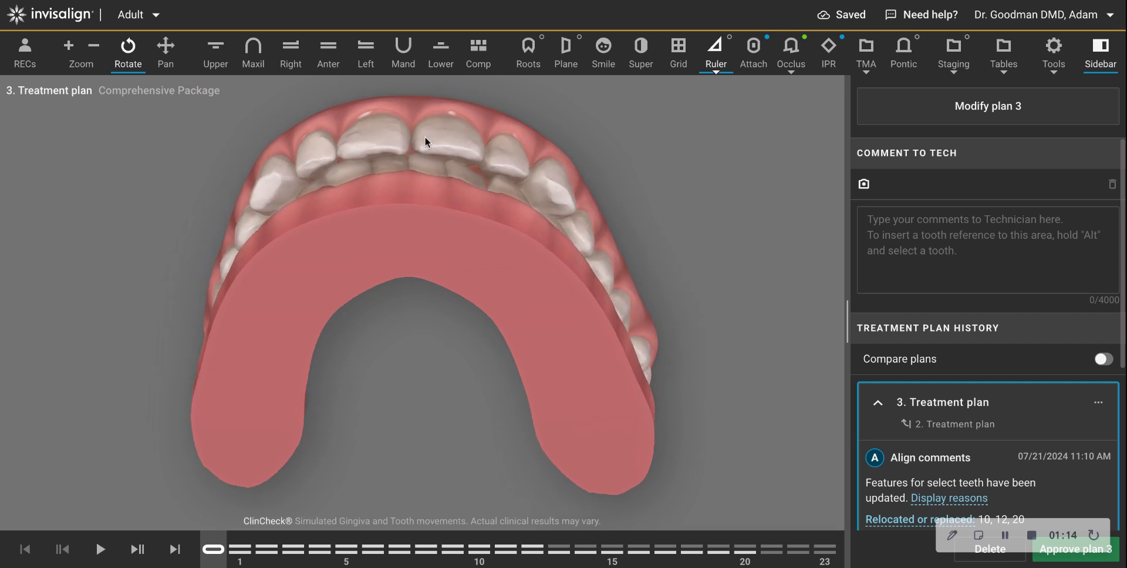
{"action": "mouse_move", "coordinate": [401, 226]}
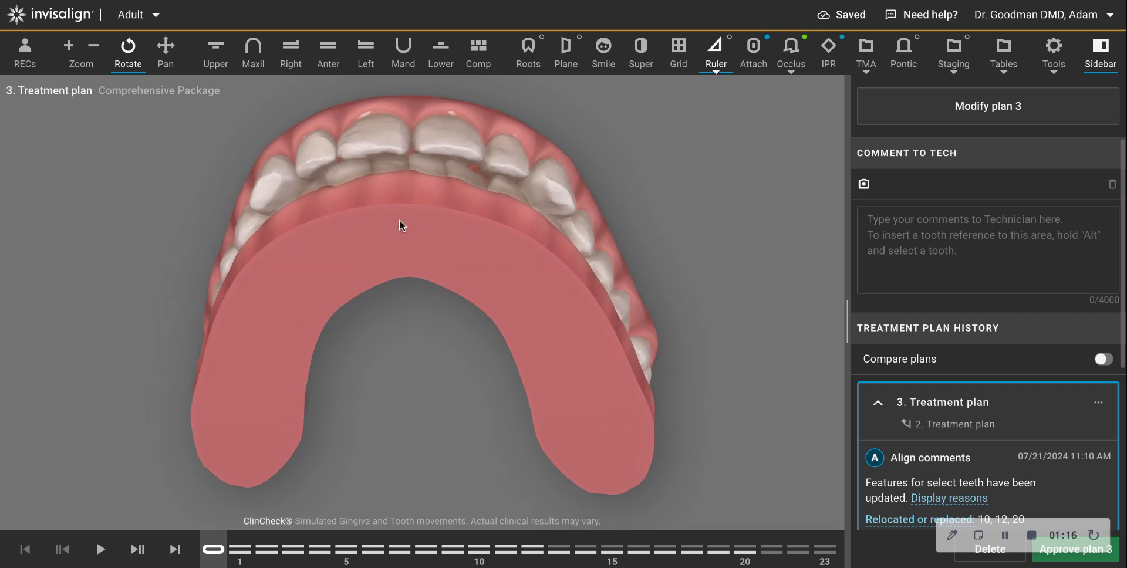
Step: Toggle between the first stage and final stage 23, ending on stage 23
{"action": "left_click", "coordinate": [173, 549]}
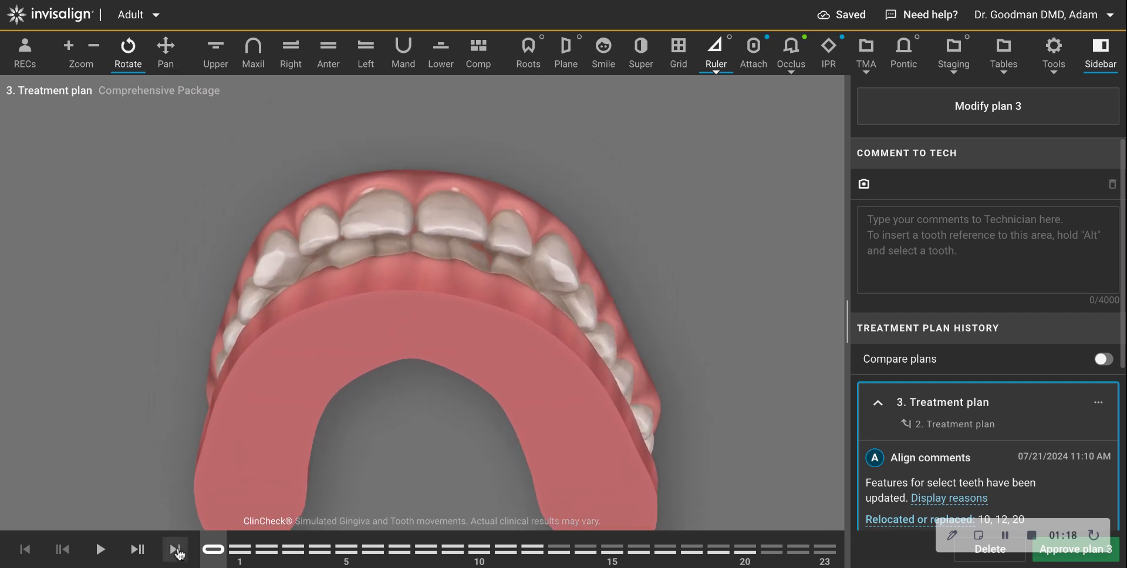
{"action": "left_click", "coordinate": [175, 549]}
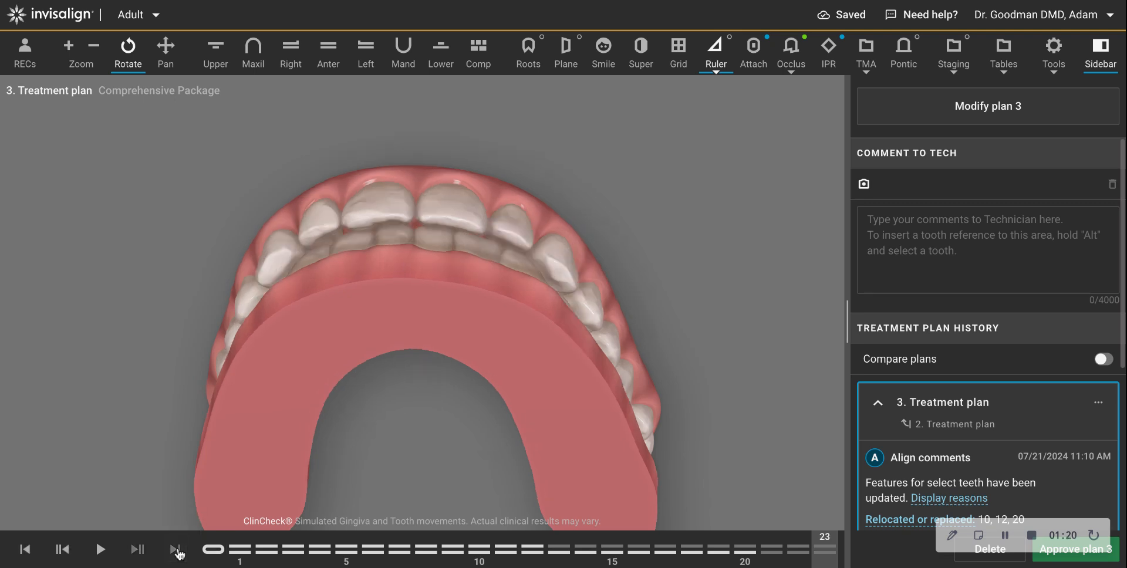
{"action": "left_click", "coordinate": [173, 550]}
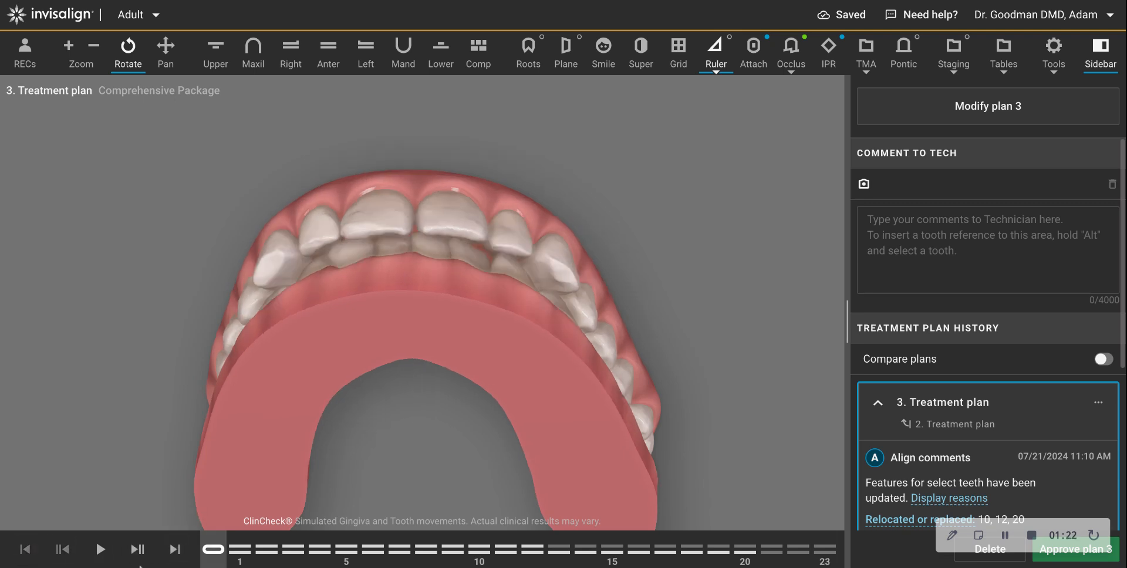
{"action": "left_click", "coordinate": [24, 550]}
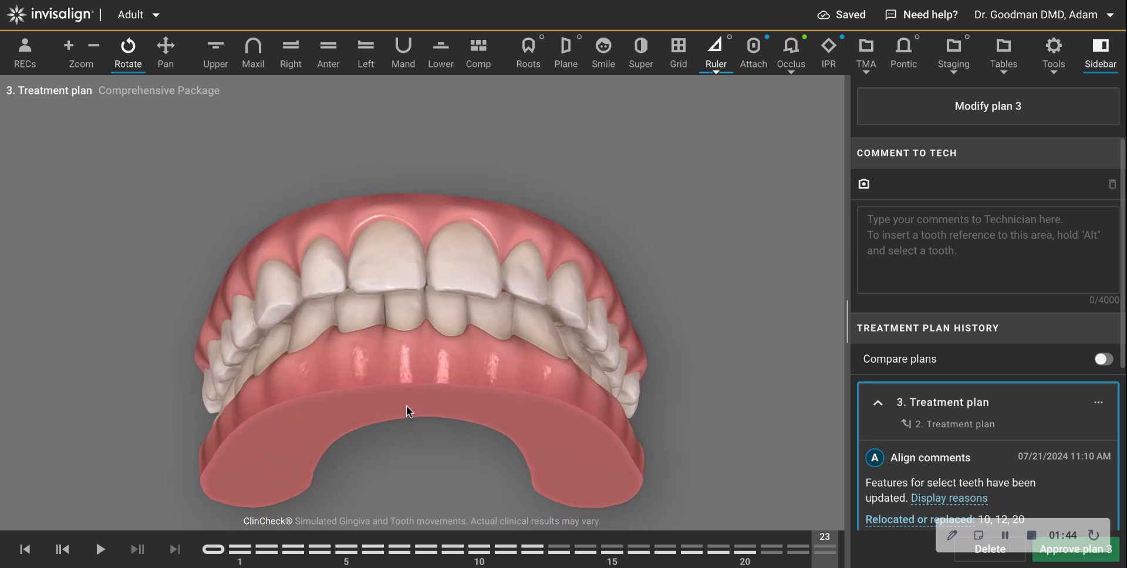
{"action": "left_click", "coordinate": [215, 52]}
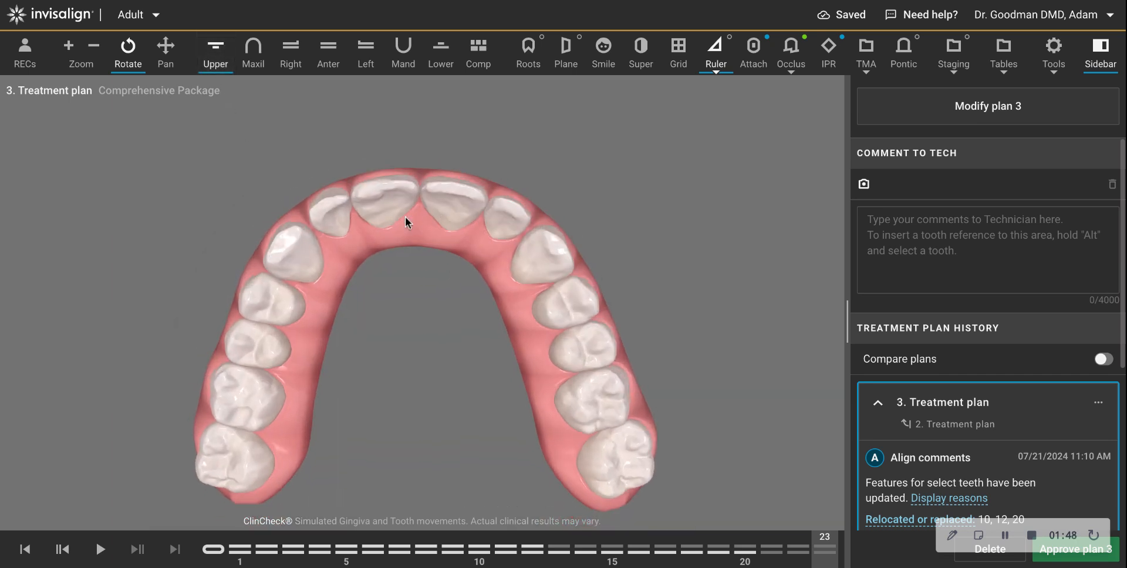
{"action": "left_click_drag", "start_coordinate": [406, 222], "coordinate": [501, 364]}
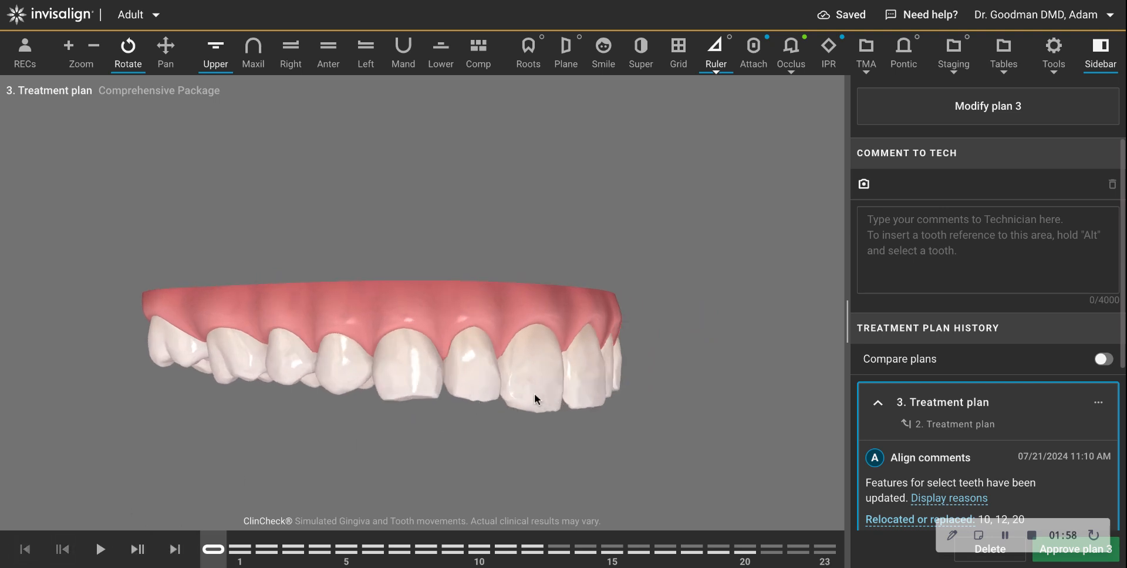
{"action": "left_click", "coordinate": [173, 550]}
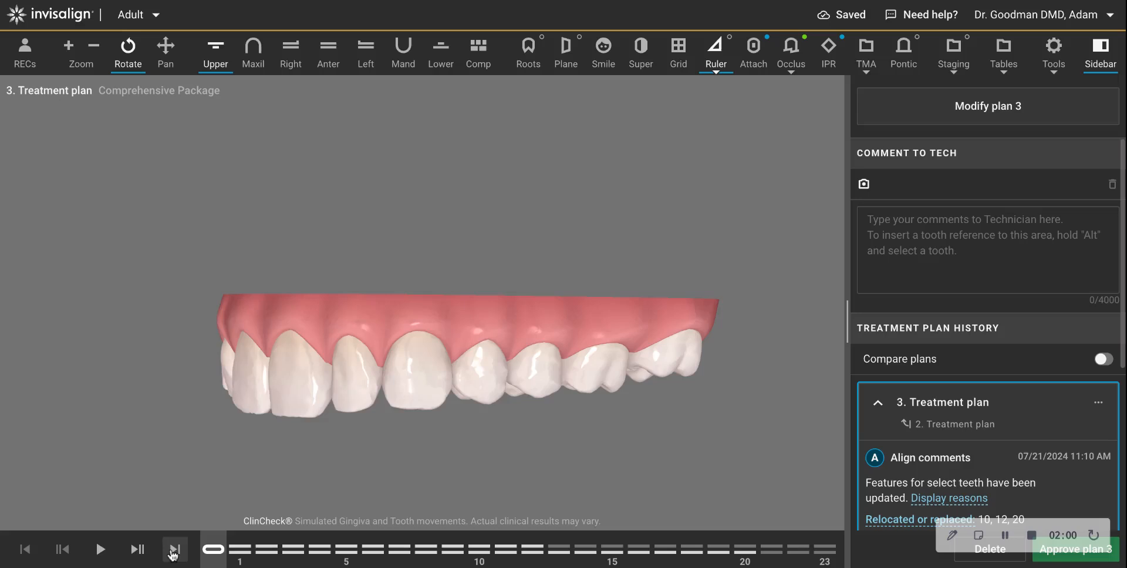
{"action": "left_click", "coordinate": [174, 550]}
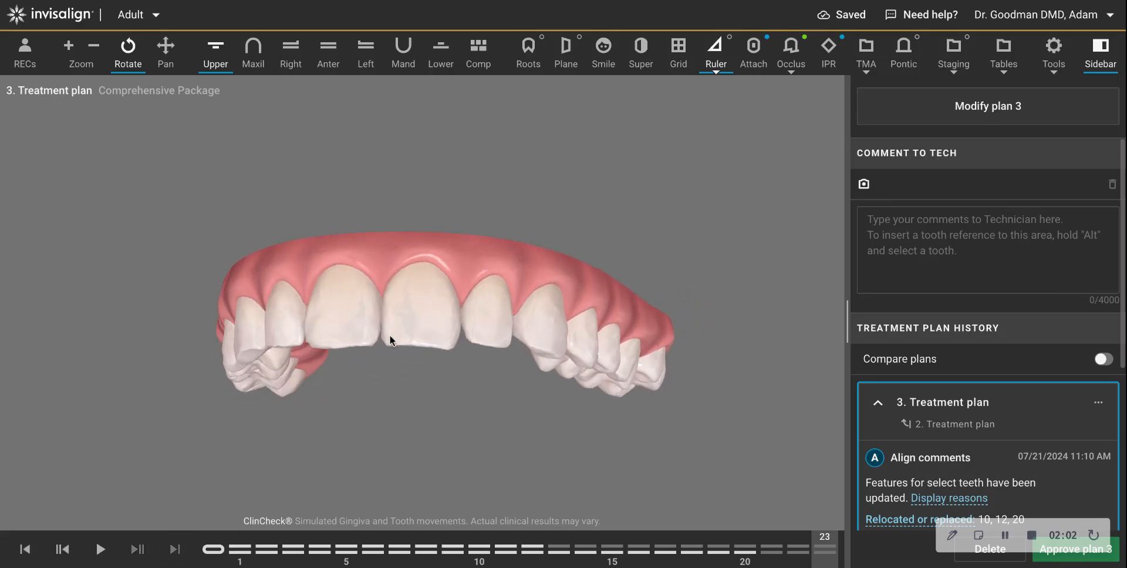
{"action": "left_click_drag", "start_coordinate": [393, 341], "coordinate": [588, 236]}
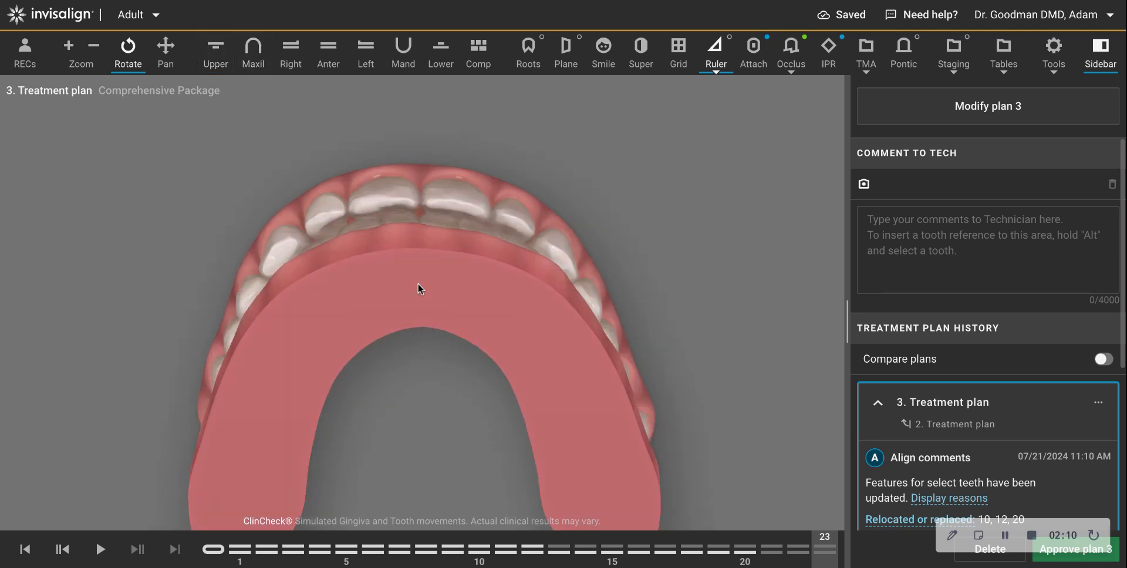
{"action": "left_click_drag", "start_coordinate": [420, 289], "coordinate": [526, 357]}
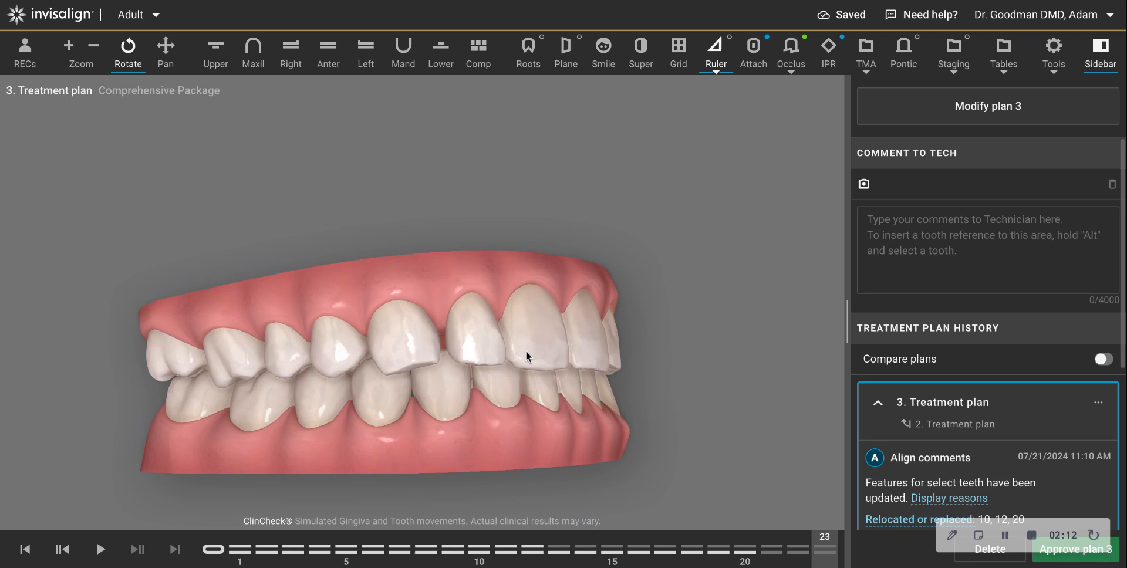
{"action": "left_click_drag", "start_coordinate": [525, 357], "coordinate": [430, 300]}
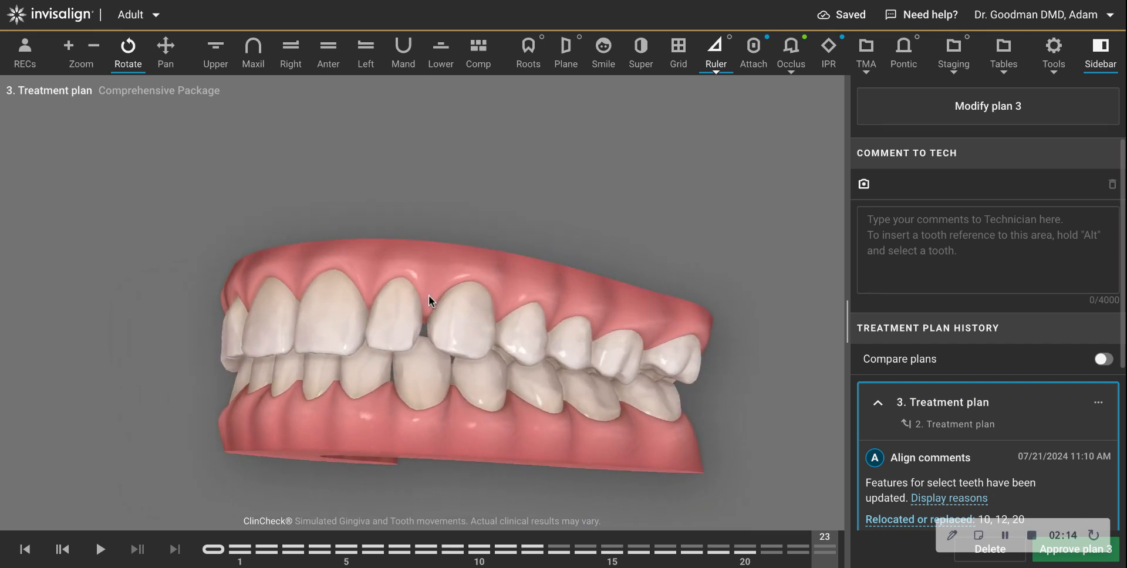
{"action": "mouse_move", "coordinate": [427, 343]}
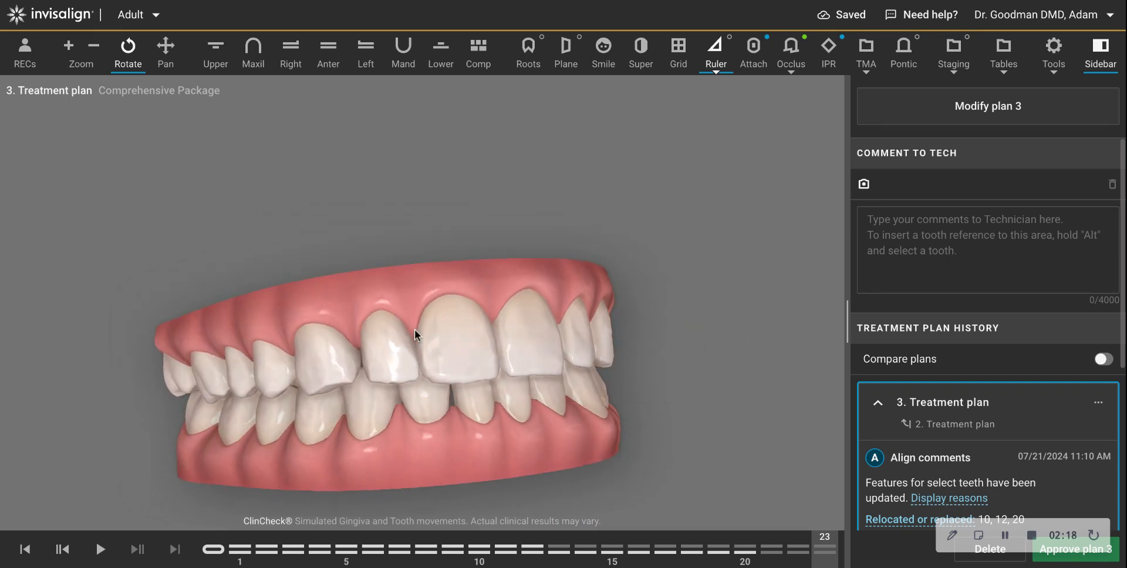
{"action": "left_click_drag", "start_coordinate": [415, 336], "coordinate": [318, 353]}
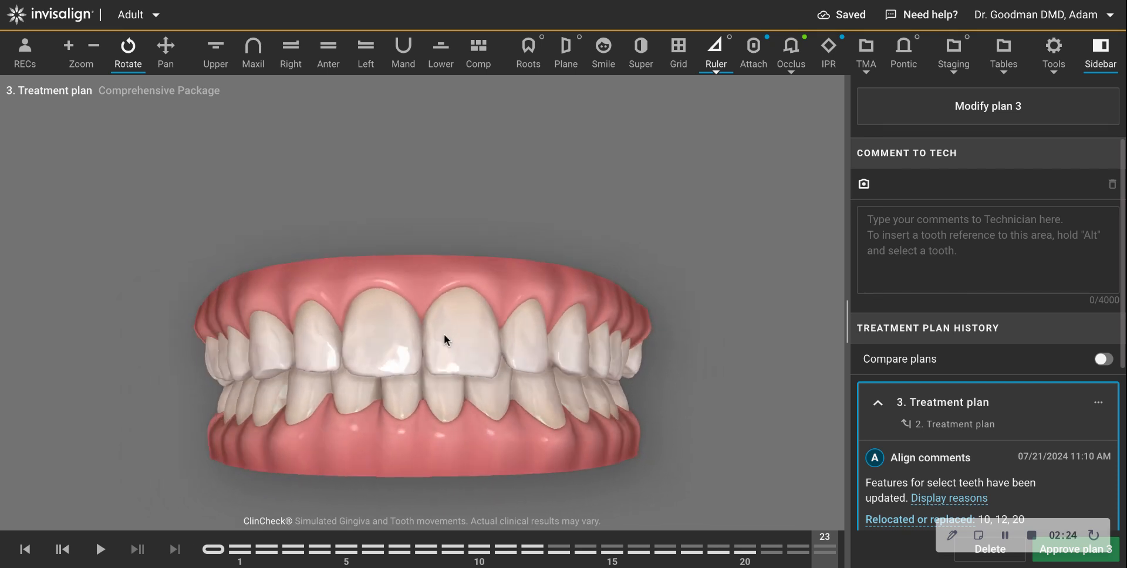
{"action": "left_click_drag", "start_coordinate": [444, 341], "coordinate": [393, 331]}
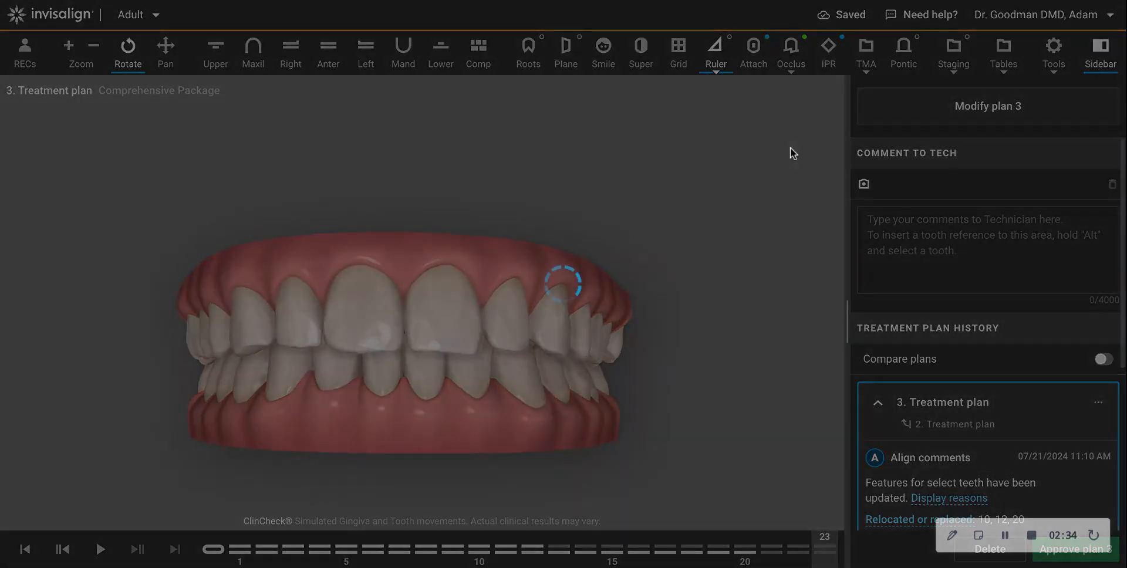
{"action": "mouse_move", "coordinate": [539, 204]}
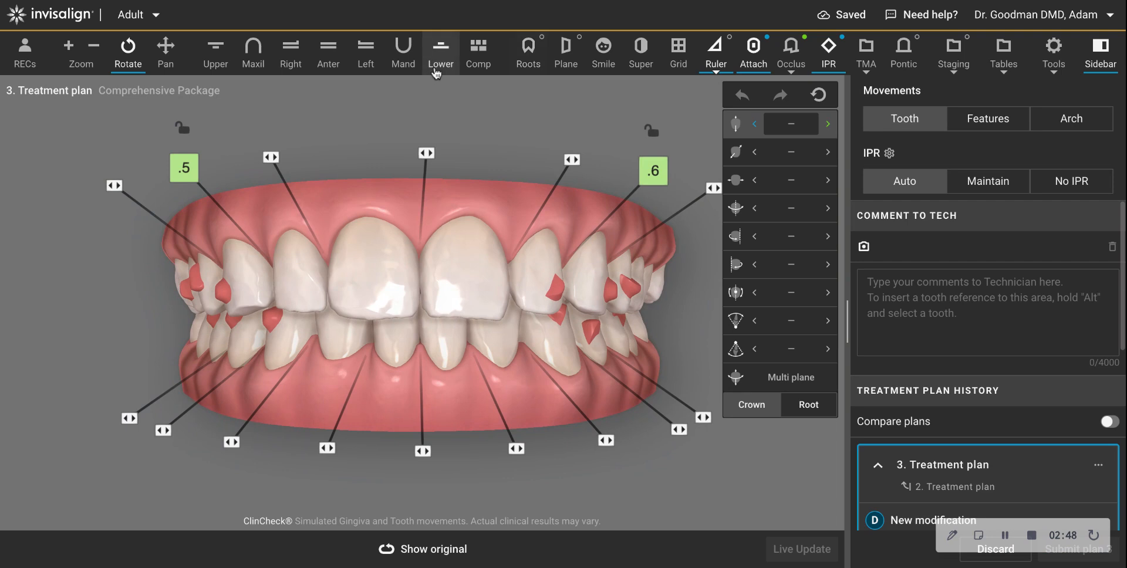
Step: On the lower arch, raise the IPR between teeth 22 and 23 to 0.4 mm
{"action": "left_click", "coordinate": [440, 53]}
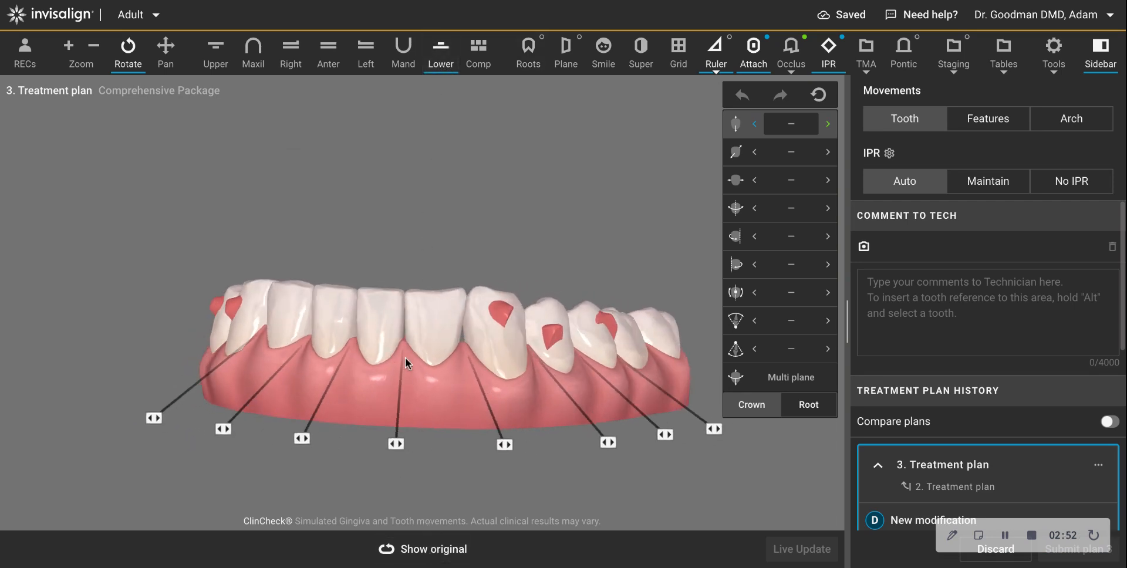
{"action": "left_click_drag", "start_coordinate": [407, 363], "coordinate": [492, 329]}
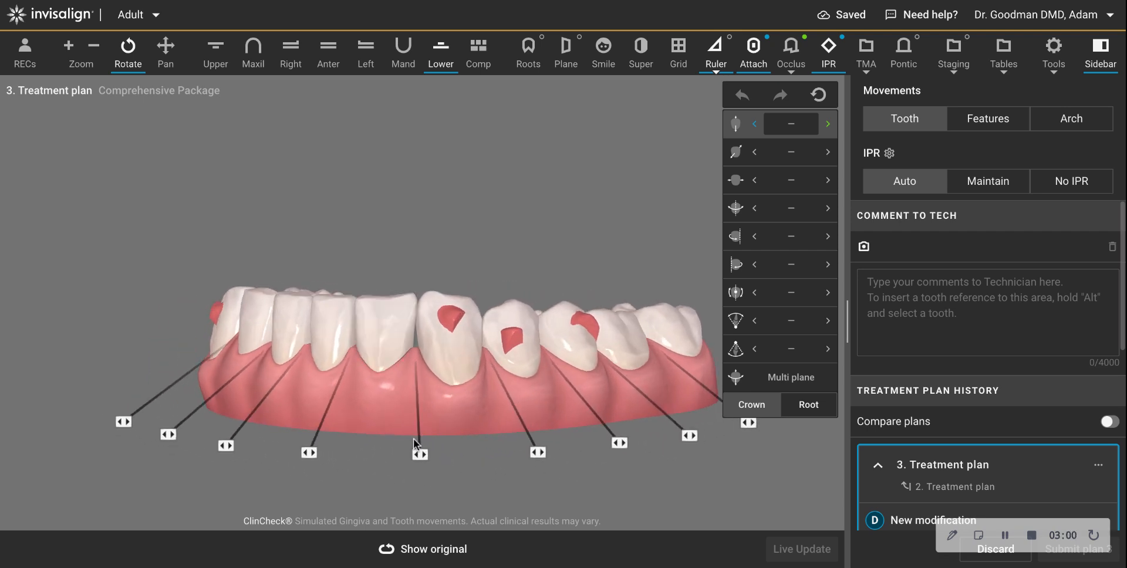
{"action": "left_click", "coordinate": [421, 453]}
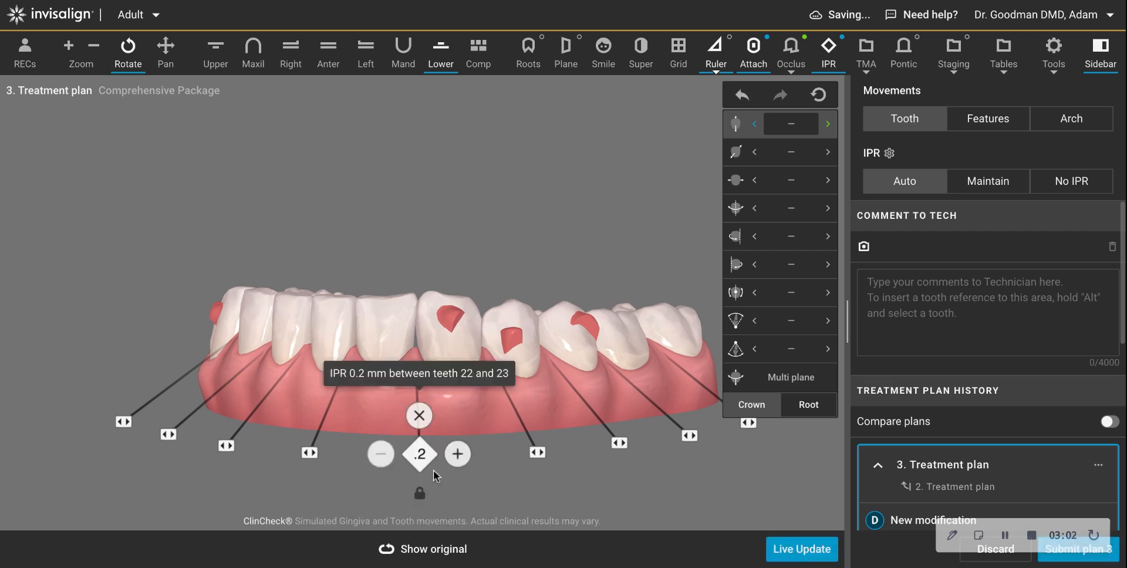
{"action": "left_click", "coordinate": [456, 454]}
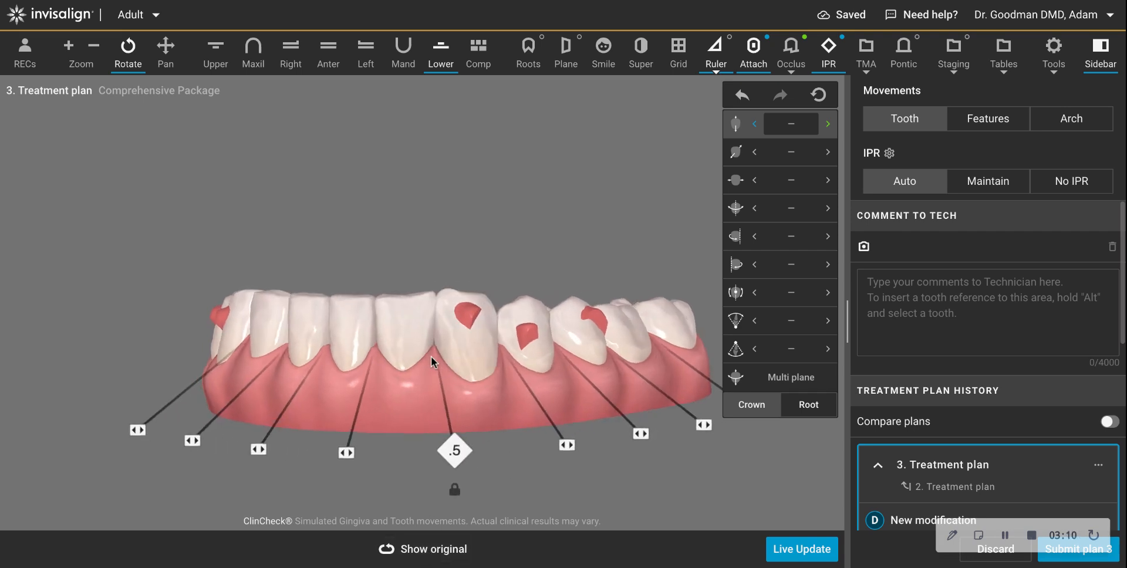
{"action": "left_click", "coordinate": [455, 451]}
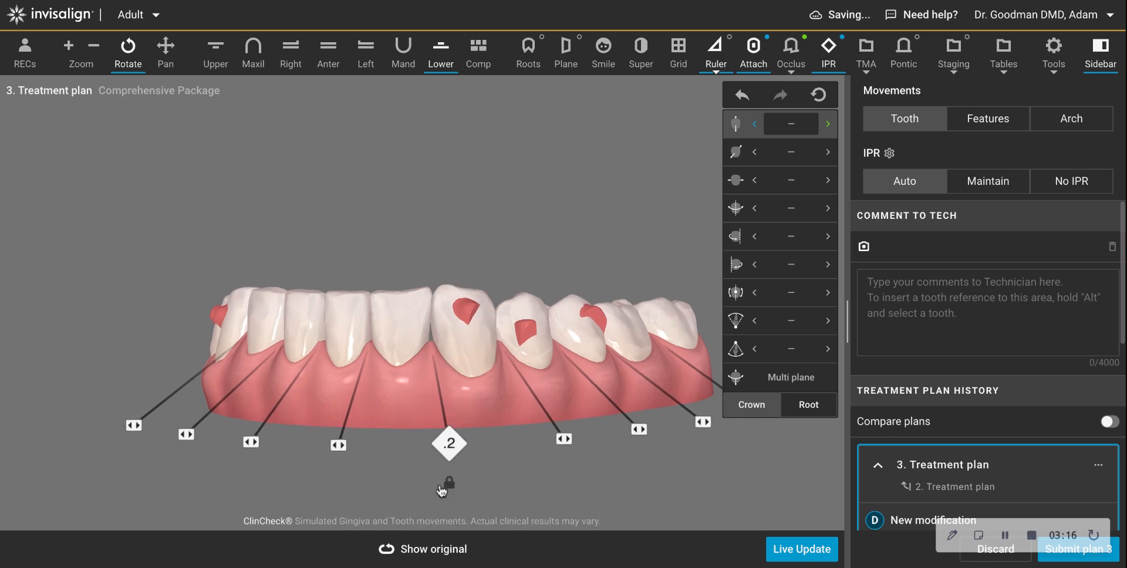
Step: Allow non-recommended IPR values and raise the neighbouring contact to 0.7 mm
{"action": "left_click", "coordinate": [491, 444]}
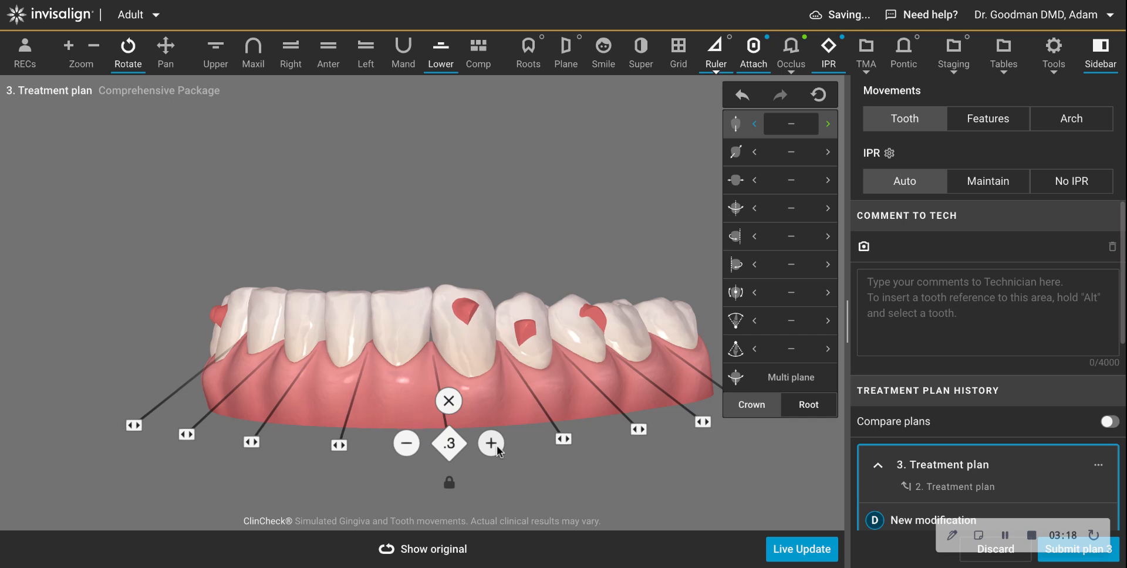
{"action": "left_click", "coordinate": [491, 444]}
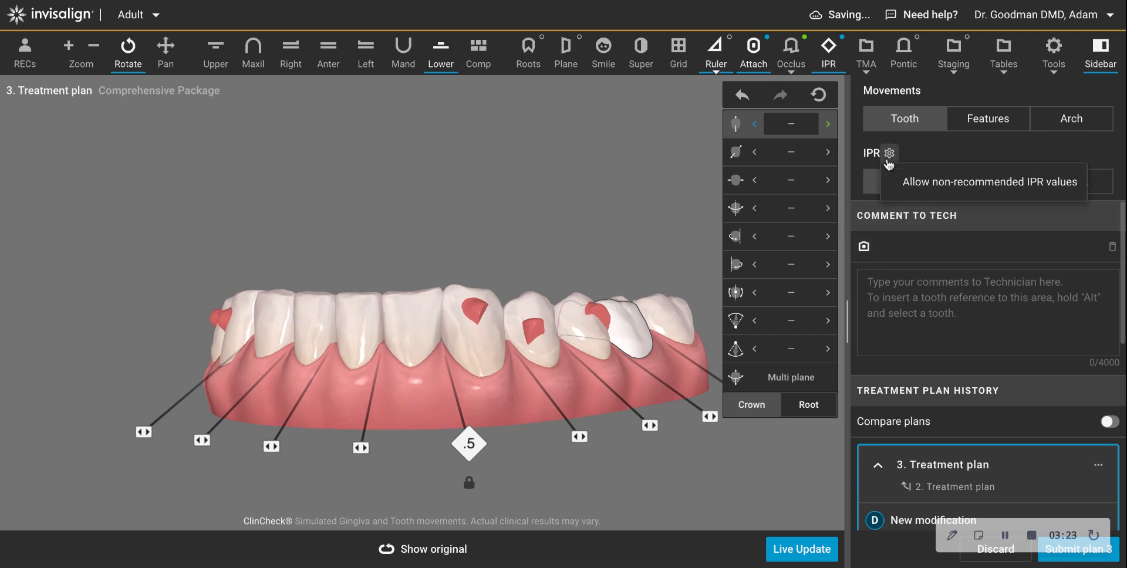
{"action": "left_click", "coordinate": [469, 444]}
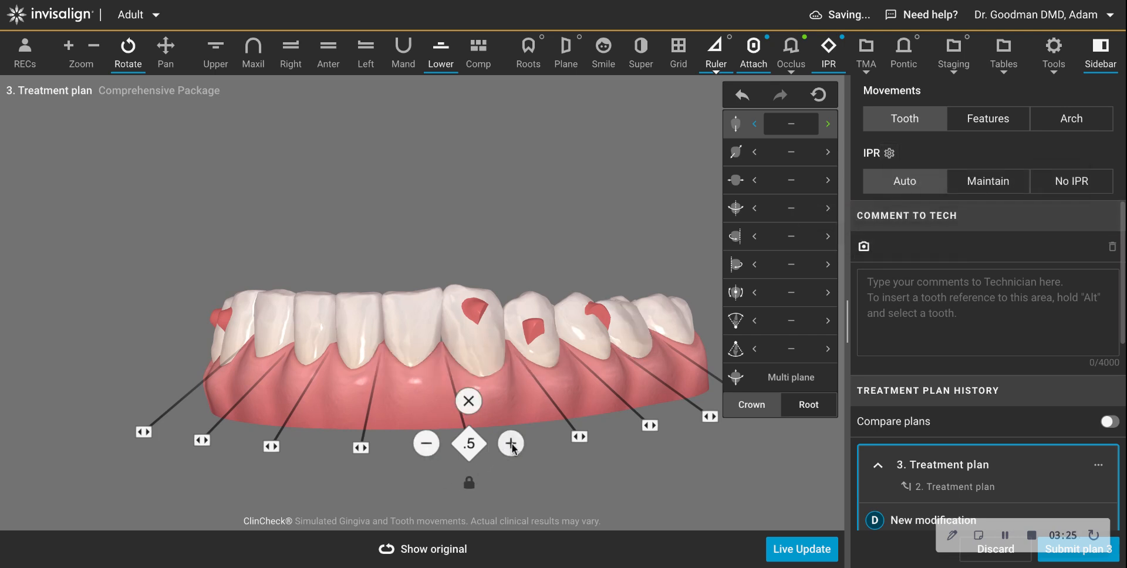
{"action": "left_click", "coordinate": [511, 444]}
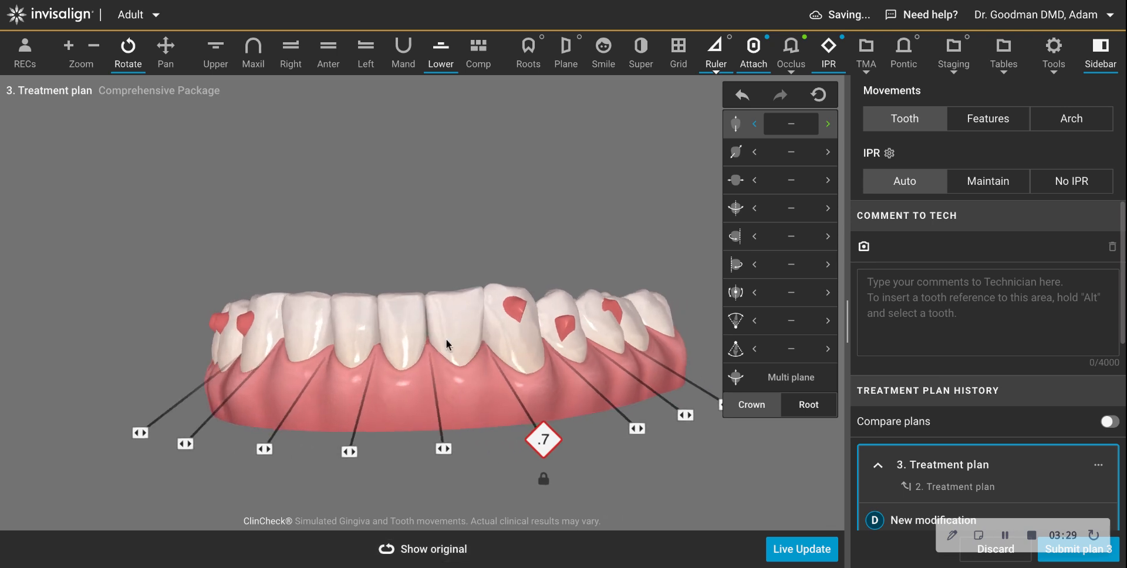
{"action": "mouse_move", "coordinate": [437, 492]}
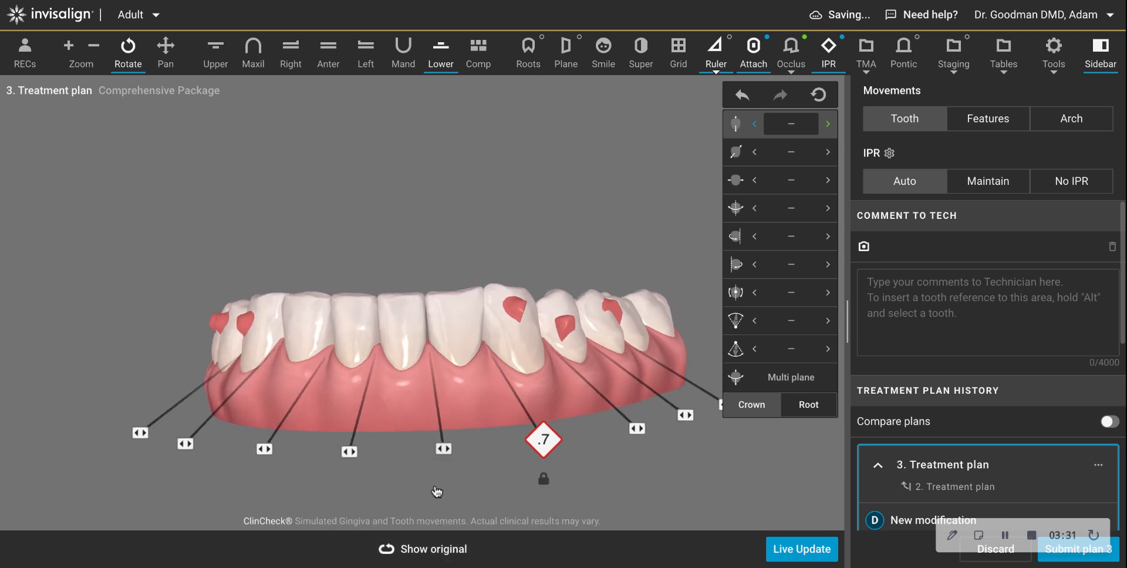
{"action": "left_click", "coordinate": [444, 448]}
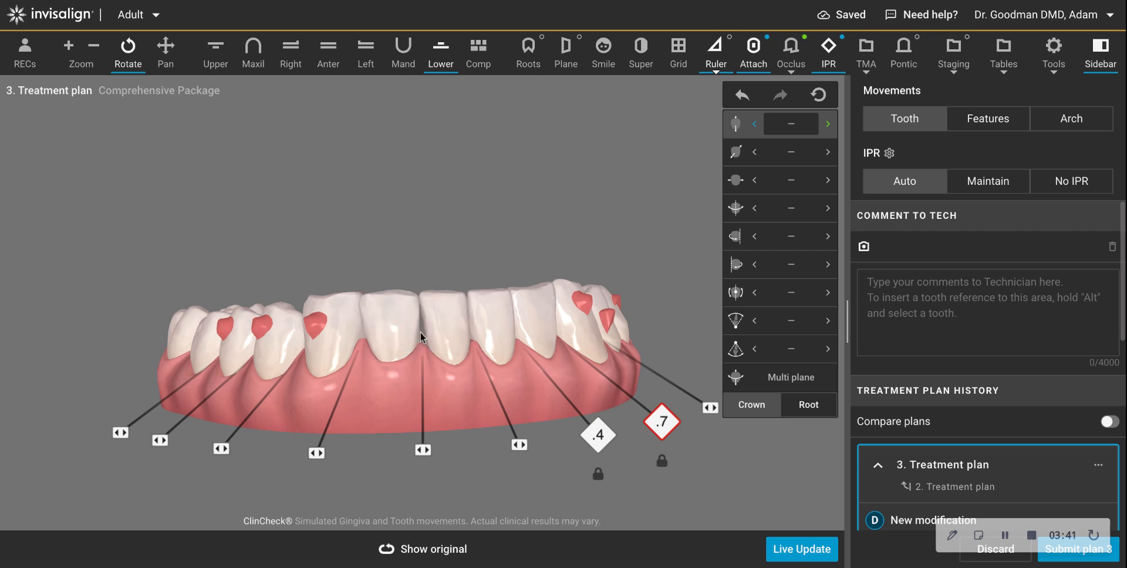
Step: Add IPR between teeth 25 and 26 for the 0.5/0.6 values, then show both arches together
{"action": "left_click", "coordinate": [423, 451]}
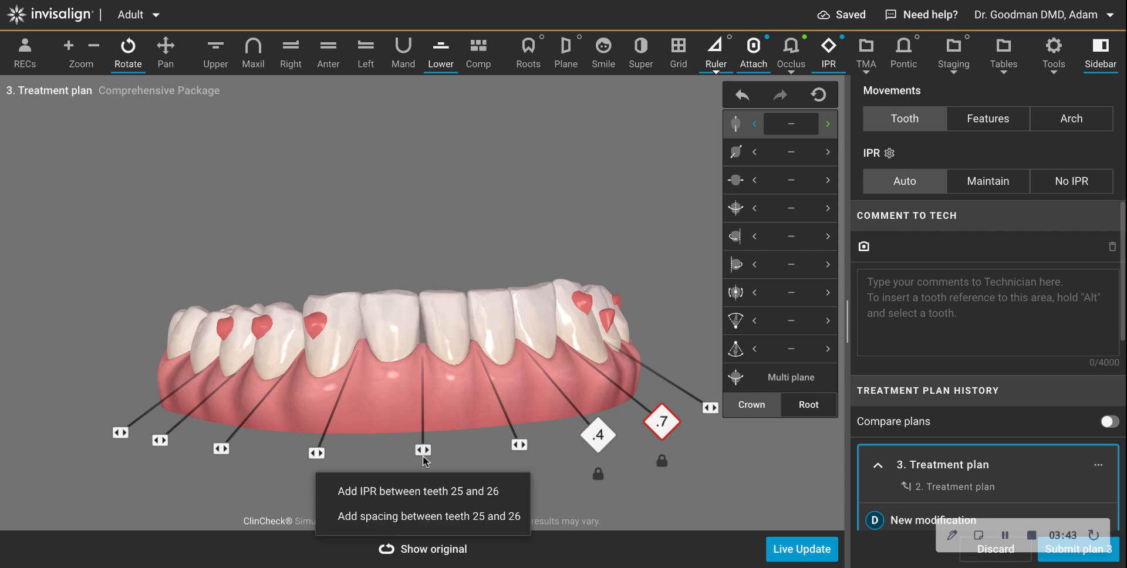
{"action": "left_click", "coordinate": [417, 492]}
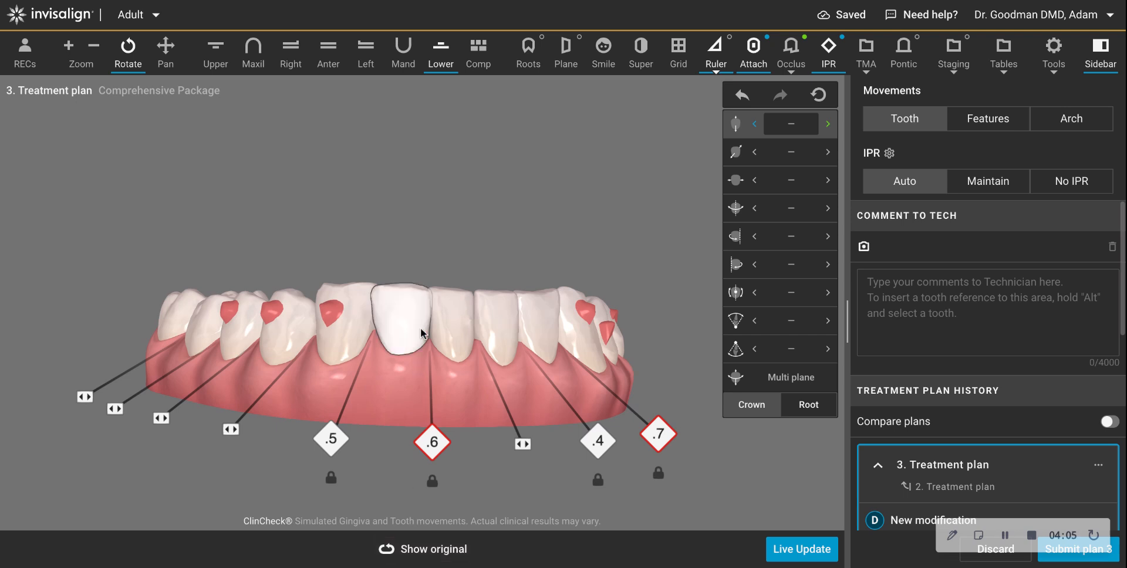
{"action": "mouse_move", "coordinate": [419, 314]}
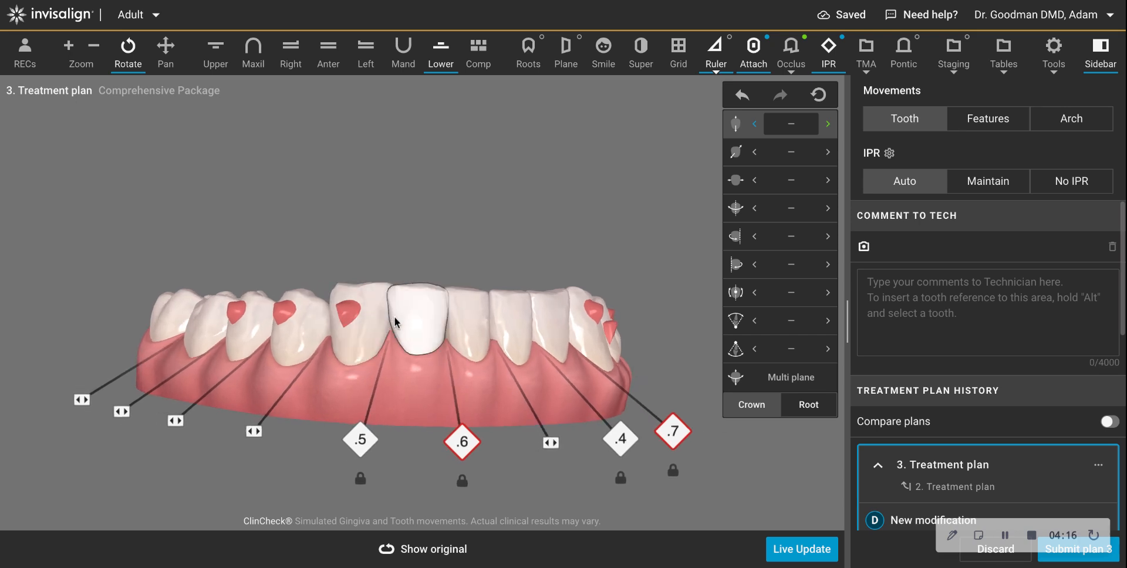
{"action": "left_click_drag", "start_coordinate": [396, 323], "coordinate": [403, 295]}
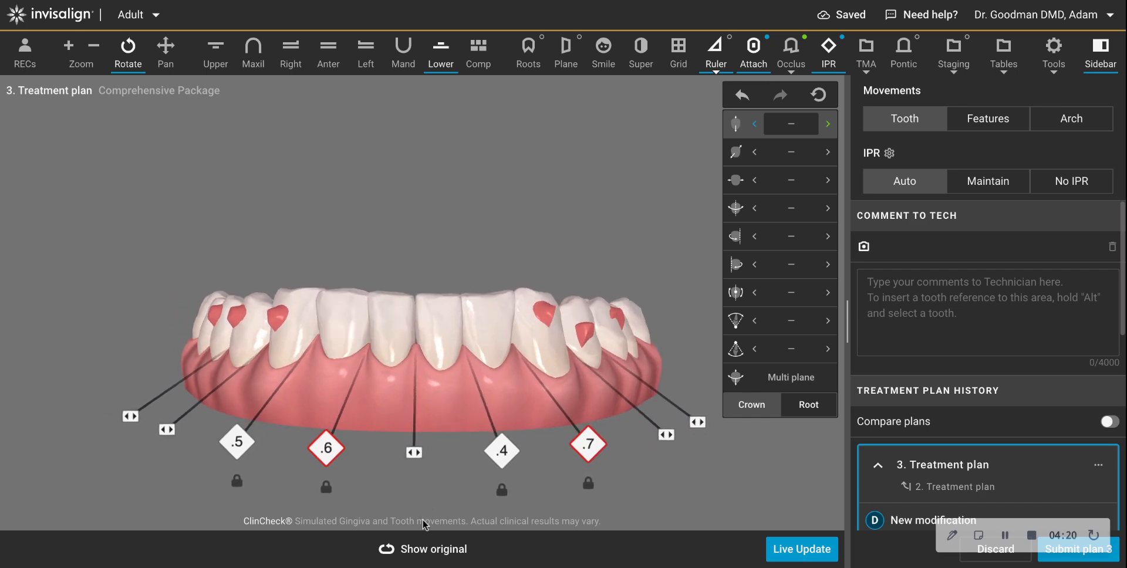
{"action": "left_click", "coordinate": [365, 54]}
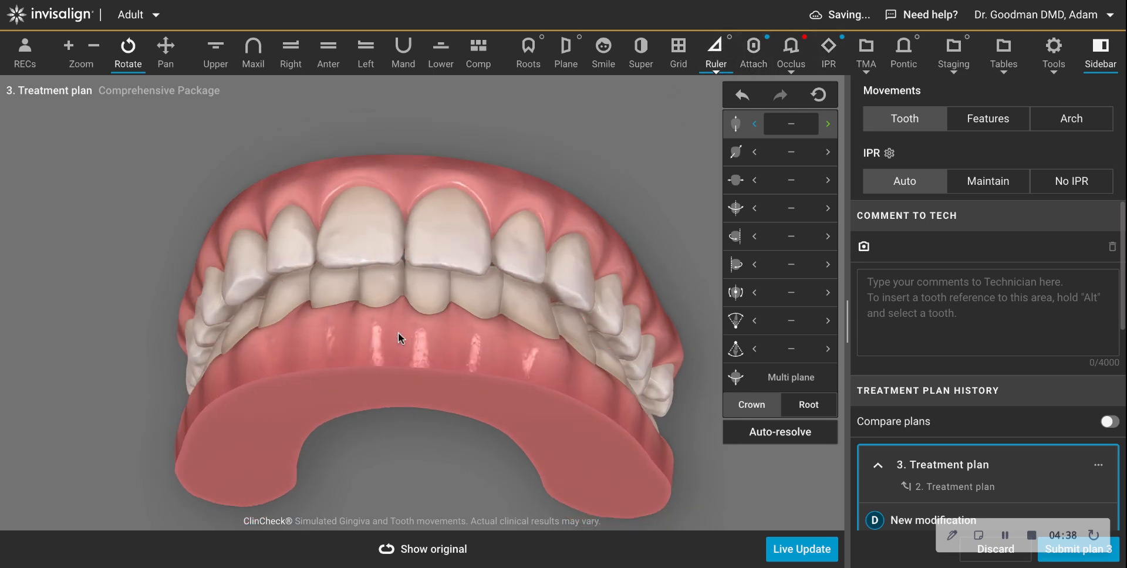
Step: Show lower IPR labels 0.5, 0.6 and 0.4 from above, then in the anterior closed-bite view
{"action": "left_click_drag", "start_coordinate": [399, 338], "coordinate": [438, 315]}
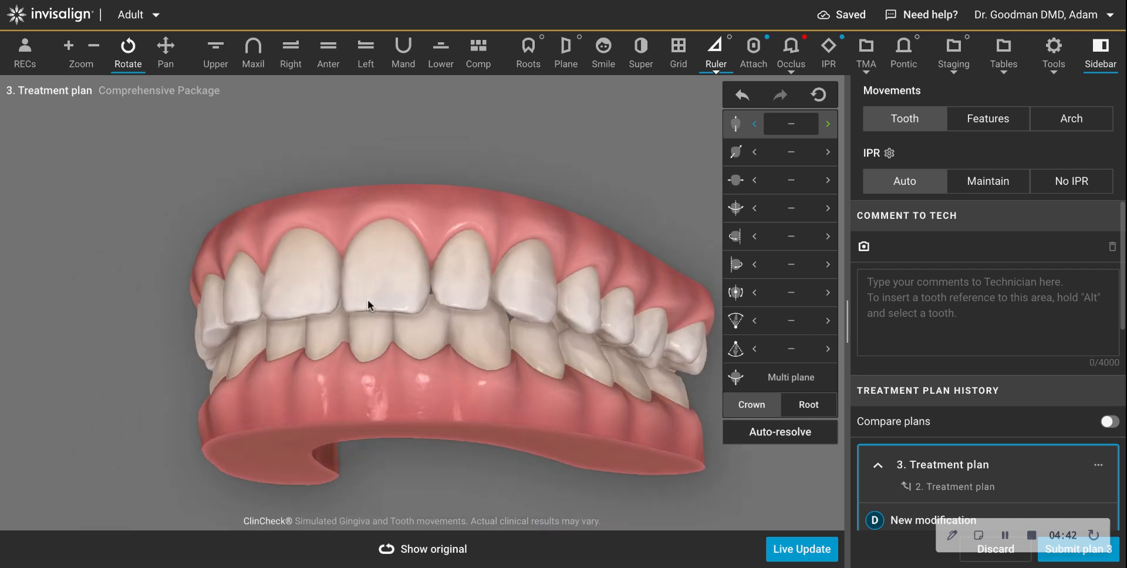
{"action": "left_click_drag", "start_coordinate": [367, 305], "coordinate": [437, 301]}
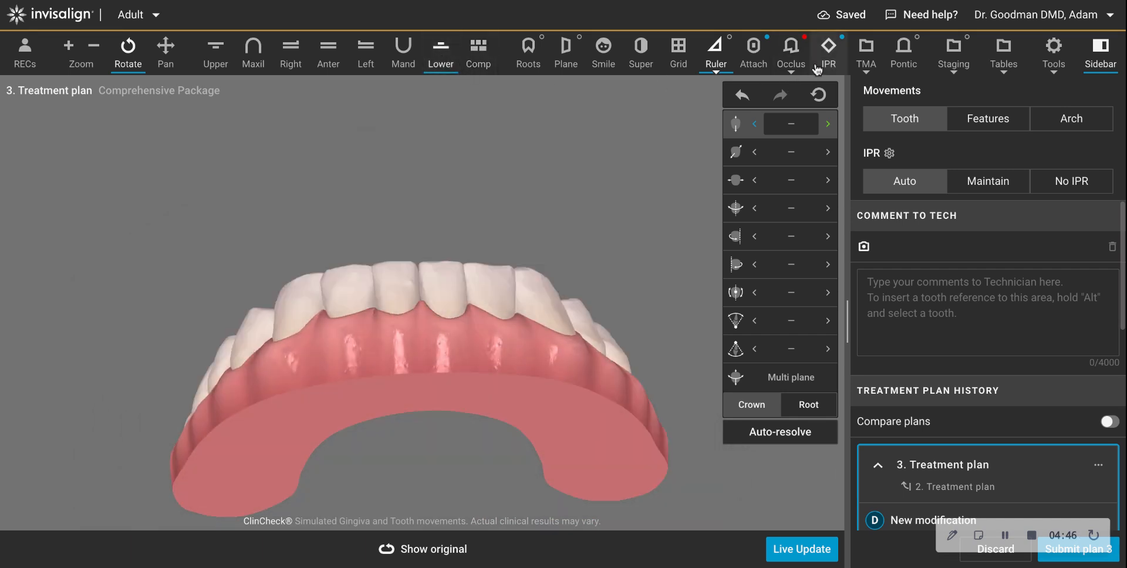
{"action": "left_click", "coordinate": [828, 53]}
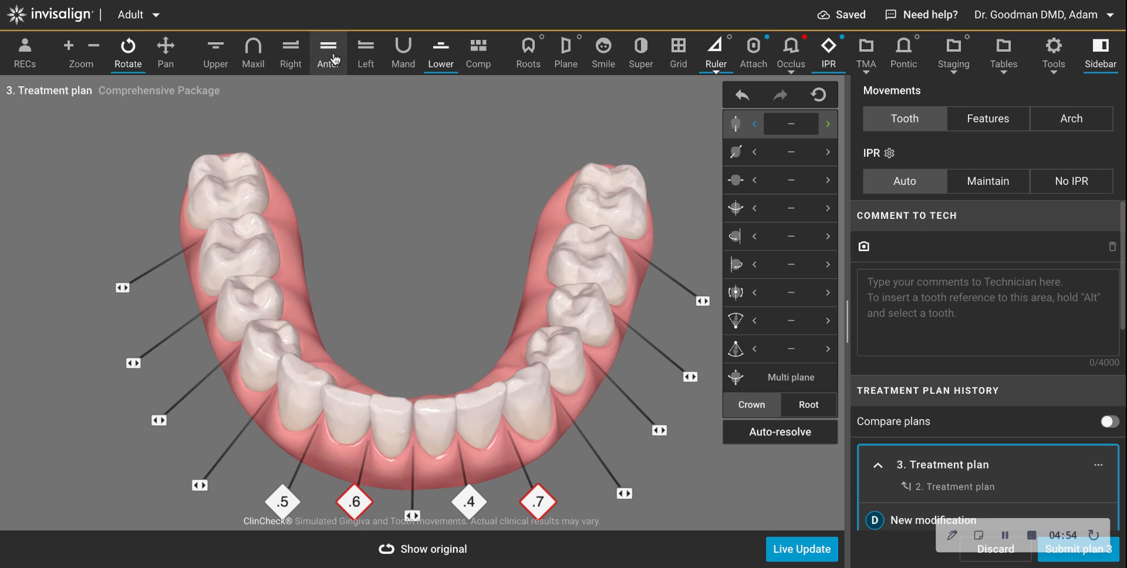
{"action": "left_click", "coordinate": [327, 53]}
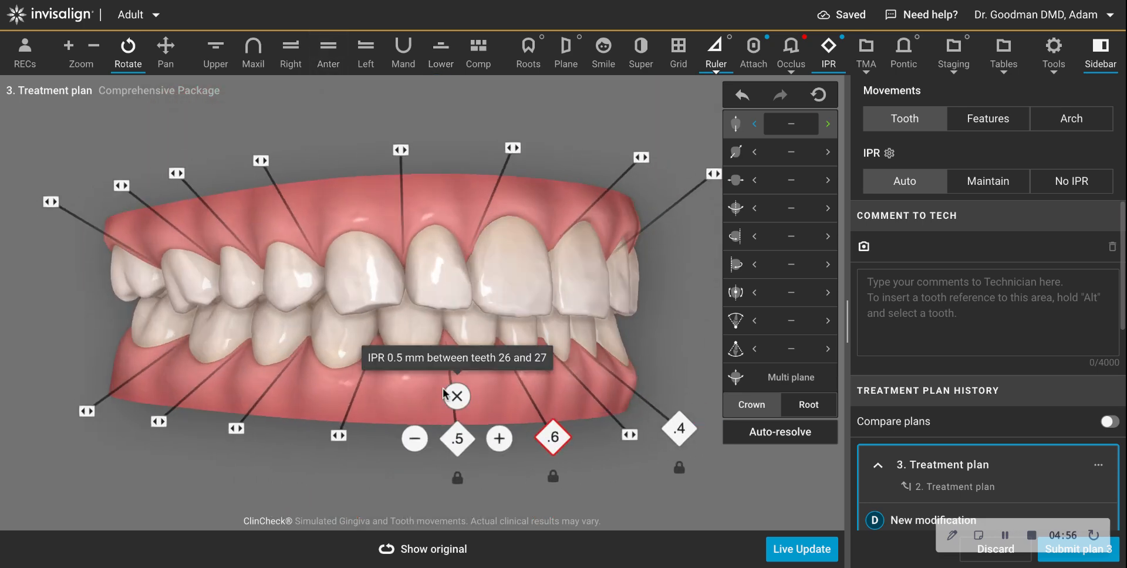
{"action": "left_click", "coordinate": [456, 396]}
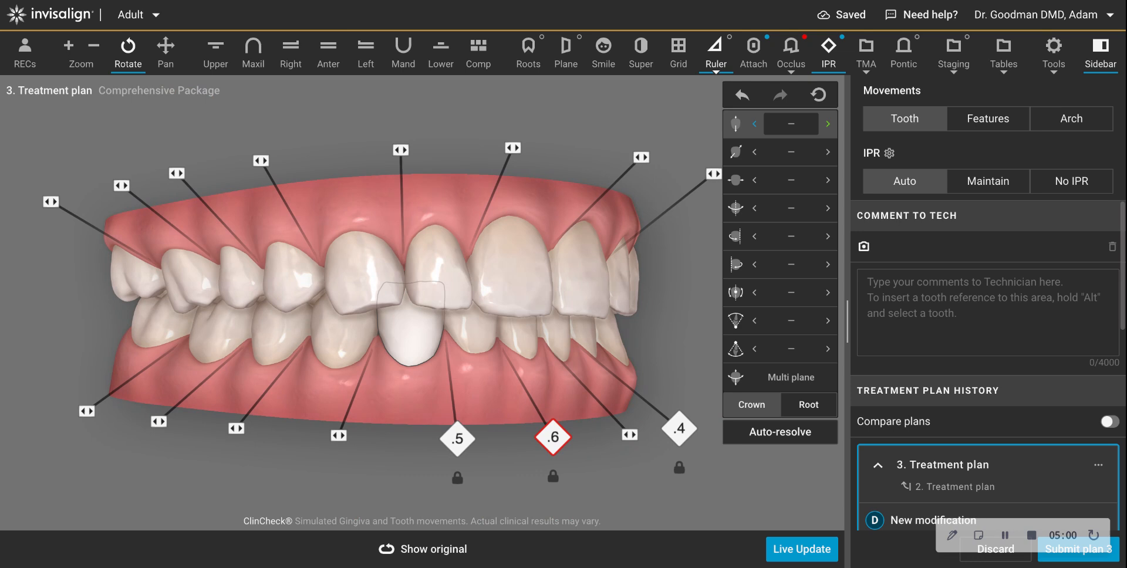
{"action": "left_click", "coordinate": [517, 287]}
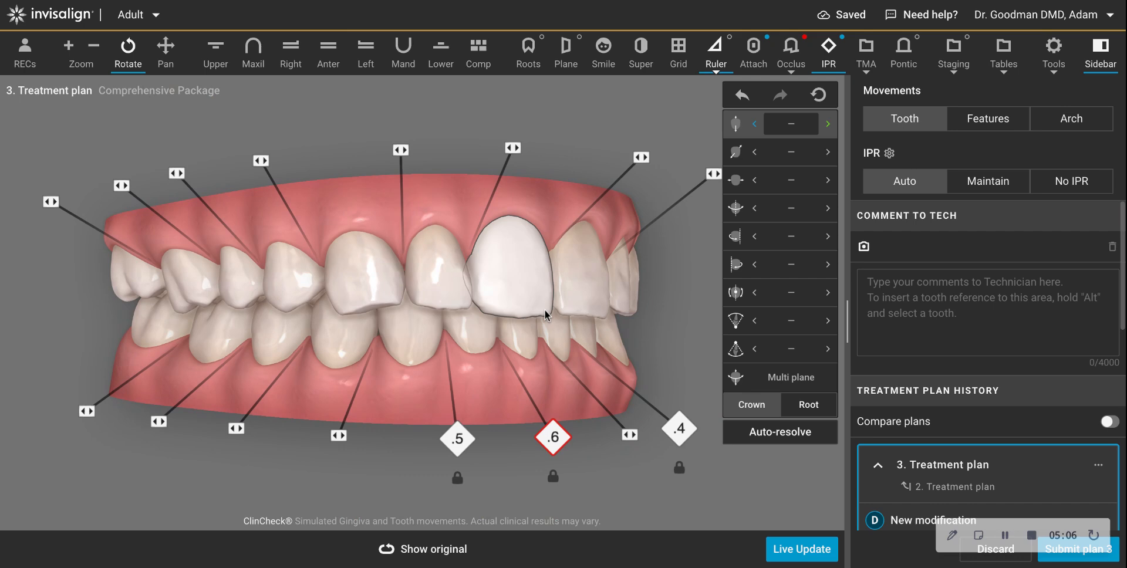